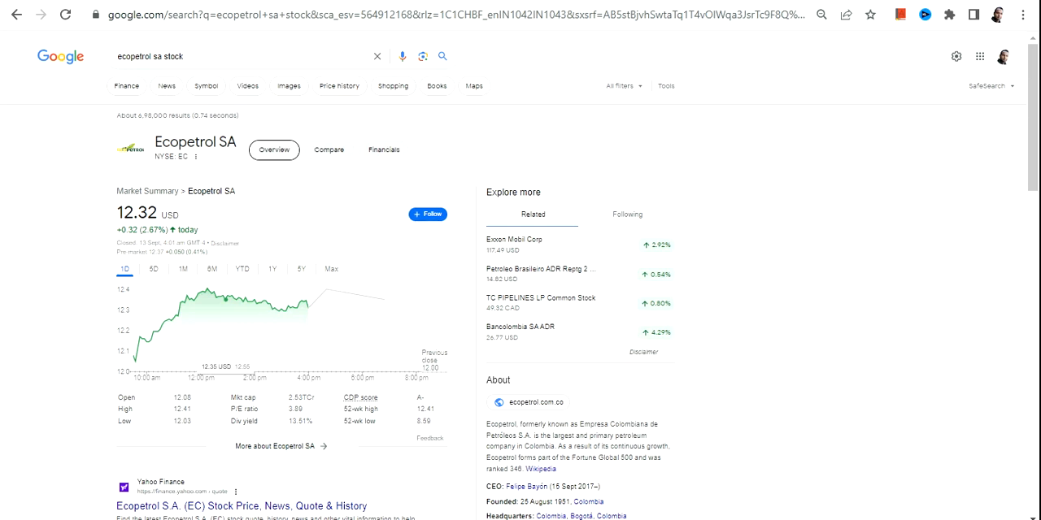
Bring up the Investing.com tab with the monthly Ecopetrol (EC) chart
left_click(203, 14)
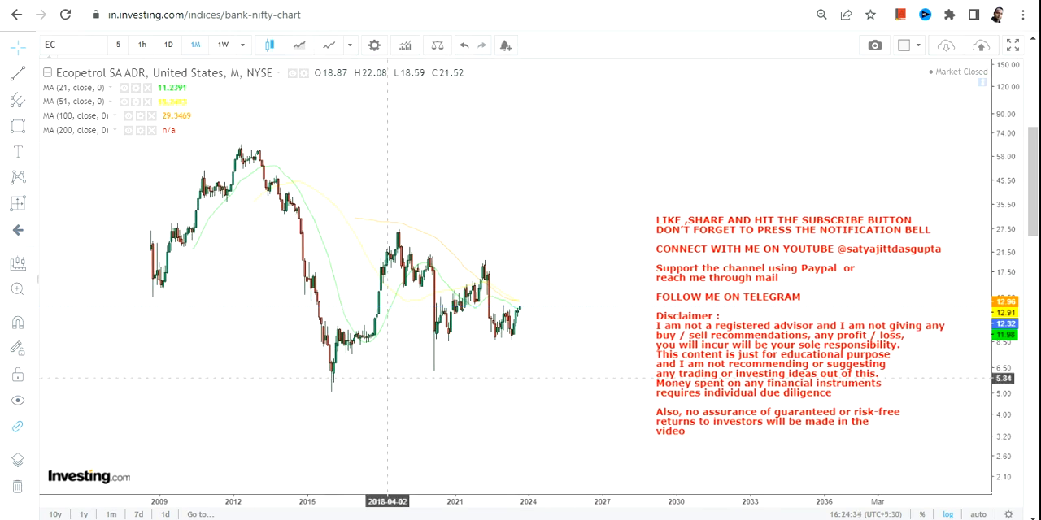
Draw a rising support line from the 2016 low and tag it with a 7.76 price label
left_click_drag(328, 393, 528, 341)
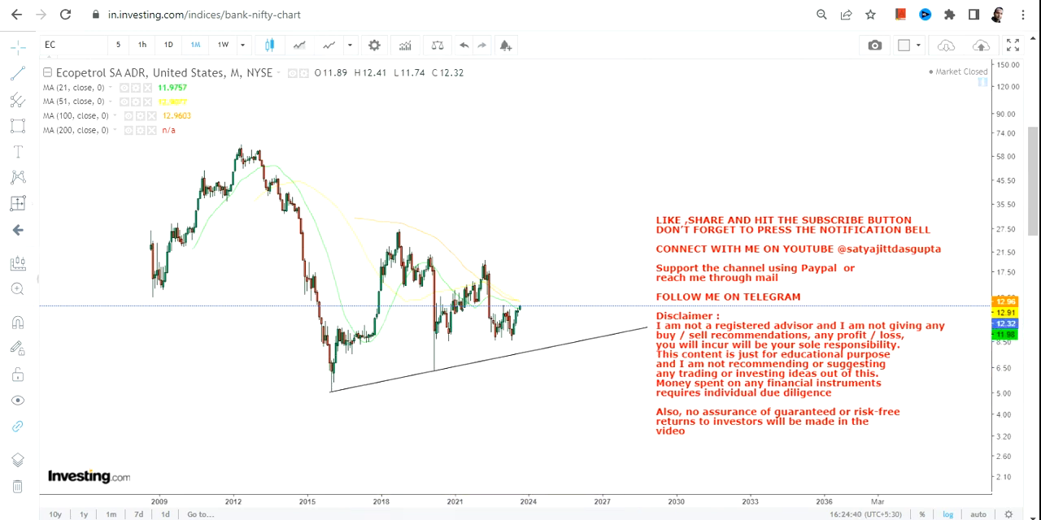
left_click(17, 152)
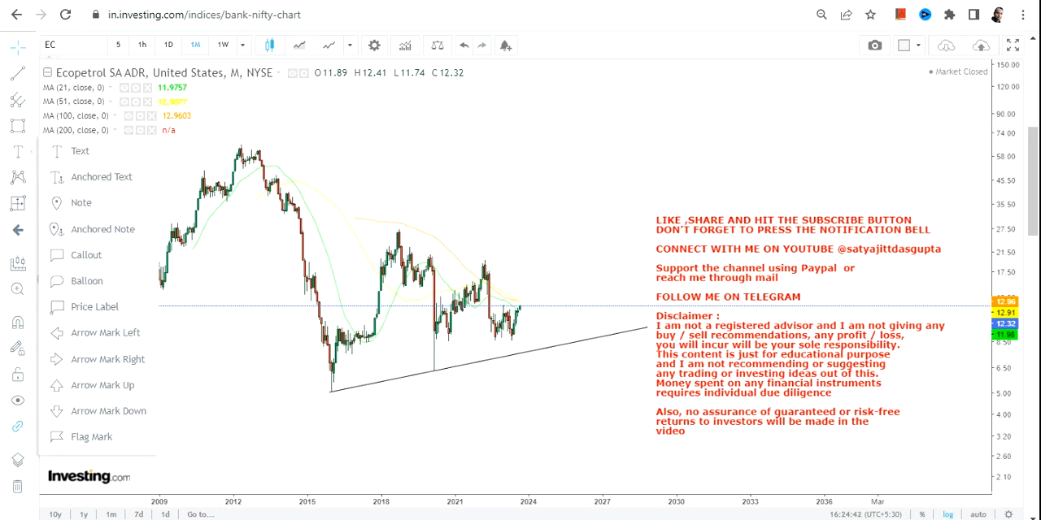
left_click(79, 150)
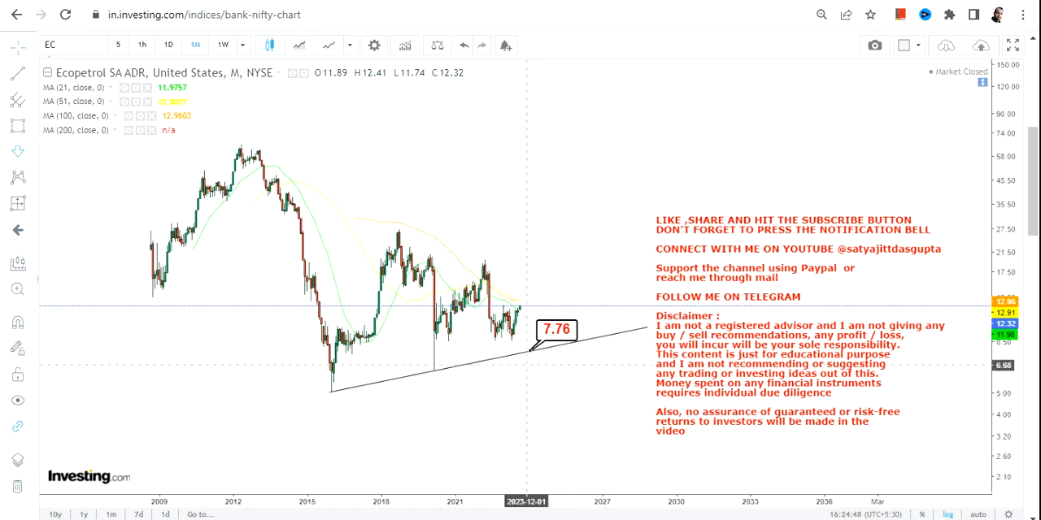
Draw a falling resistance line from the 2018 peak labelled 16.93 and a down arrow under 7.76
left_click(526, 358)
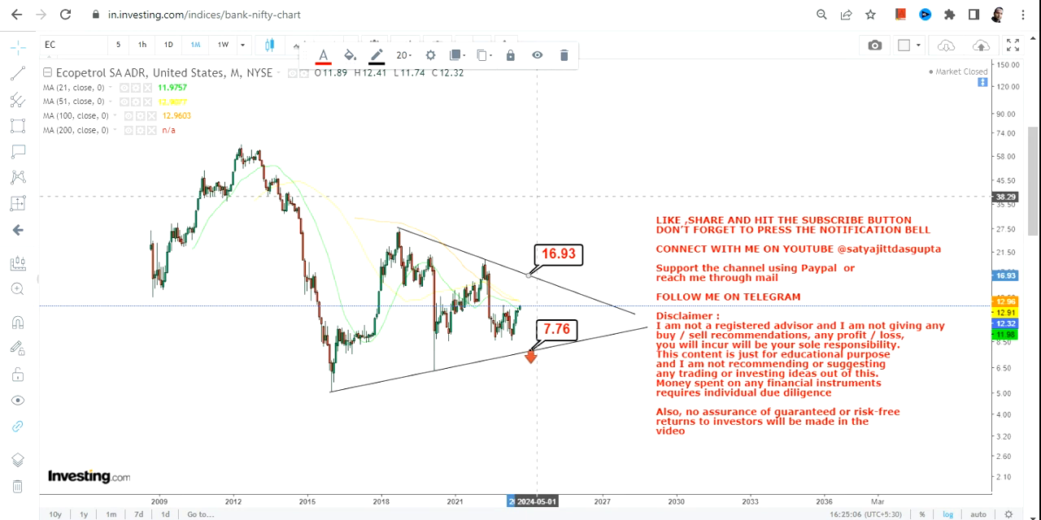
left_click(18, 151)
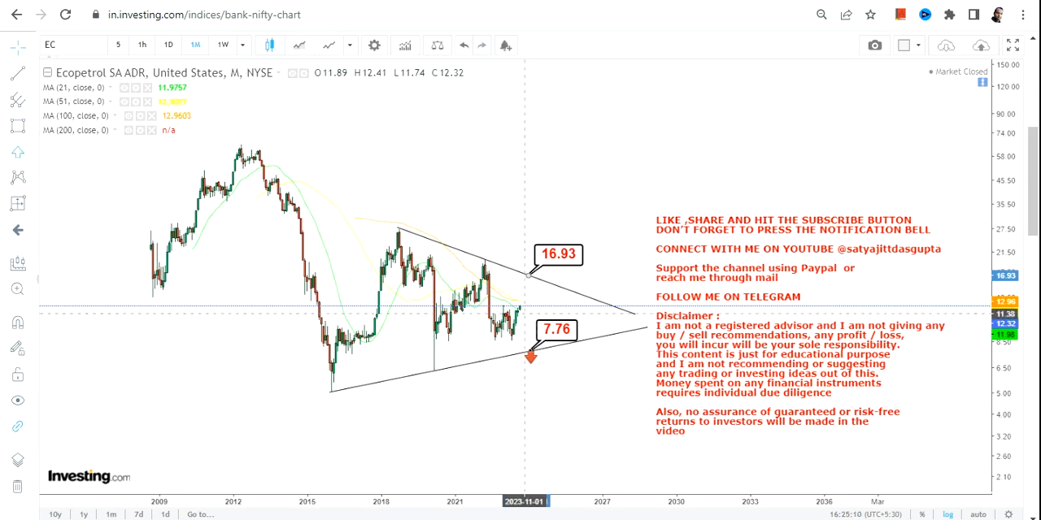
Start a trial range box on the chart before placing the up arrow beside 16.93
left_click(527, 270)
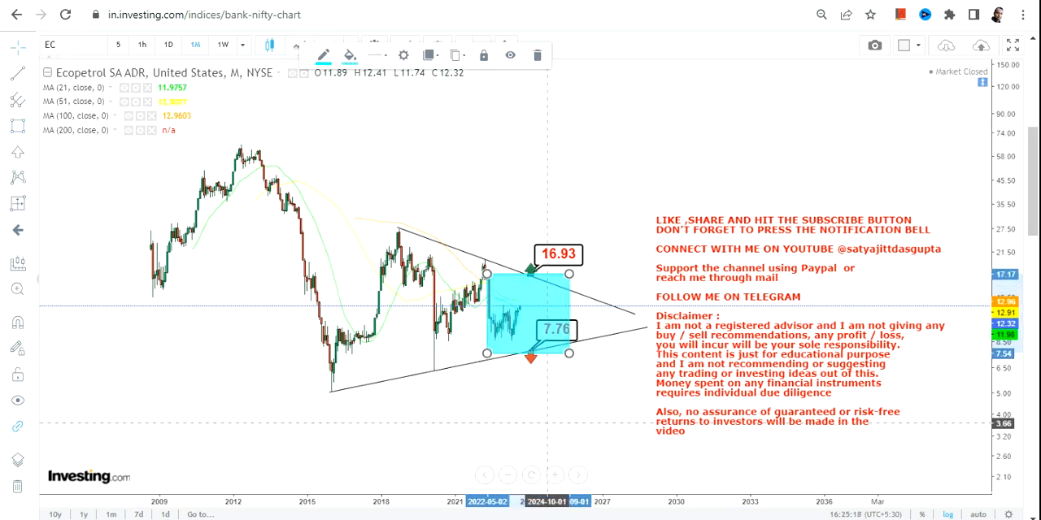
mouse_move(537, 56)
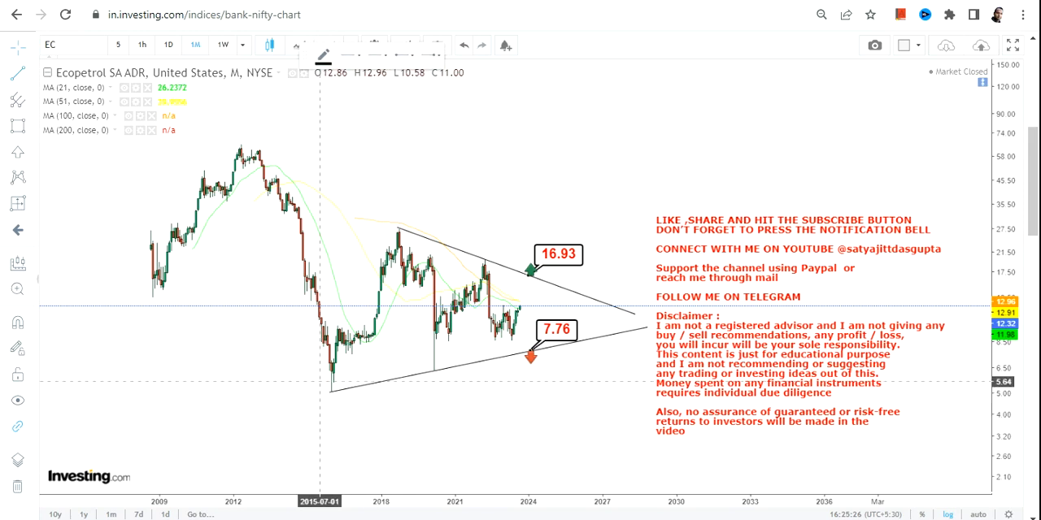
Add a horizontal resistance at the 2018 high labelled 27.82 and an inner support line labelled 9.20
left_click(17, 74)
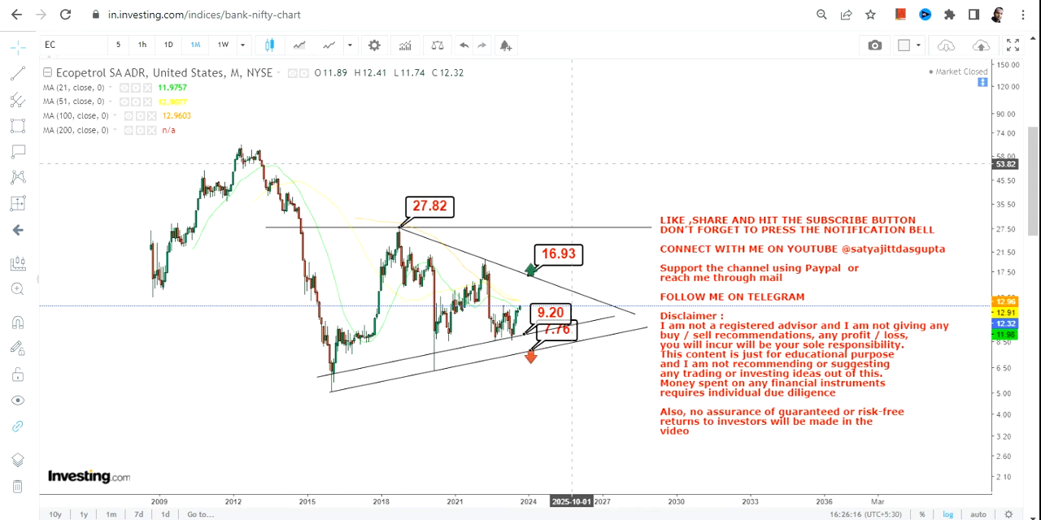
mouse_move(528, 259)
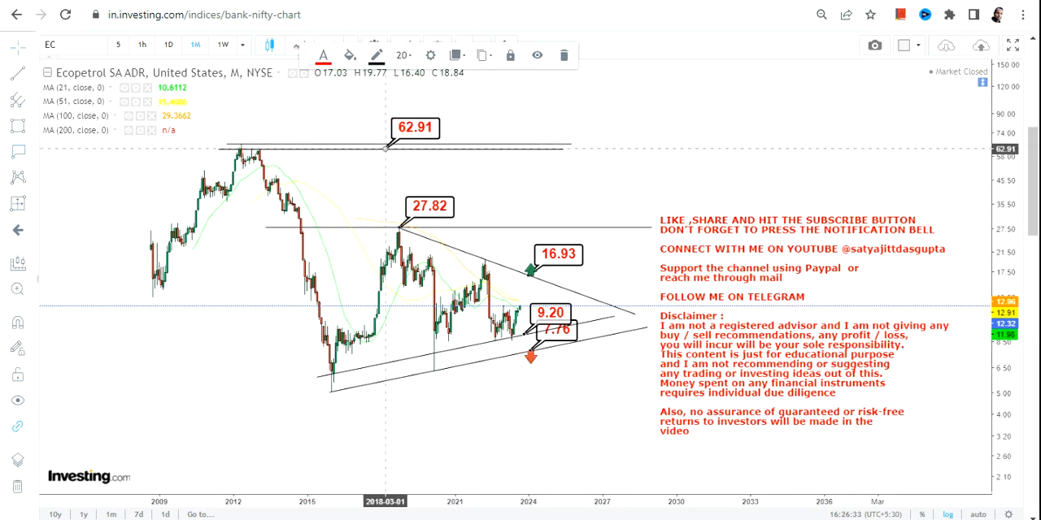
mouse_move(521, 142)
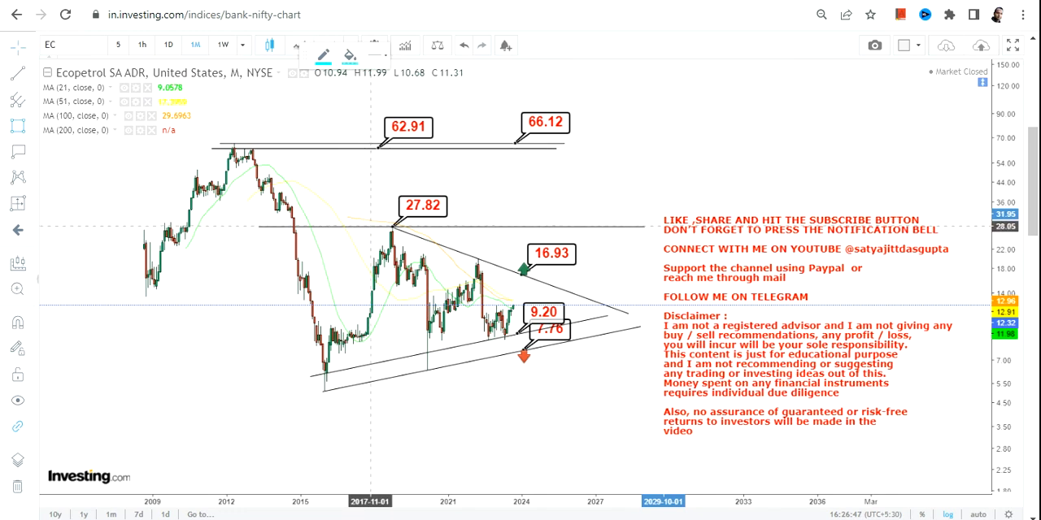
Shade a blue range box from the 2017 peak to 2026 spanning 27.82–9.20 and select it to adjust
left_click_drag(368, 226, 584, 333)
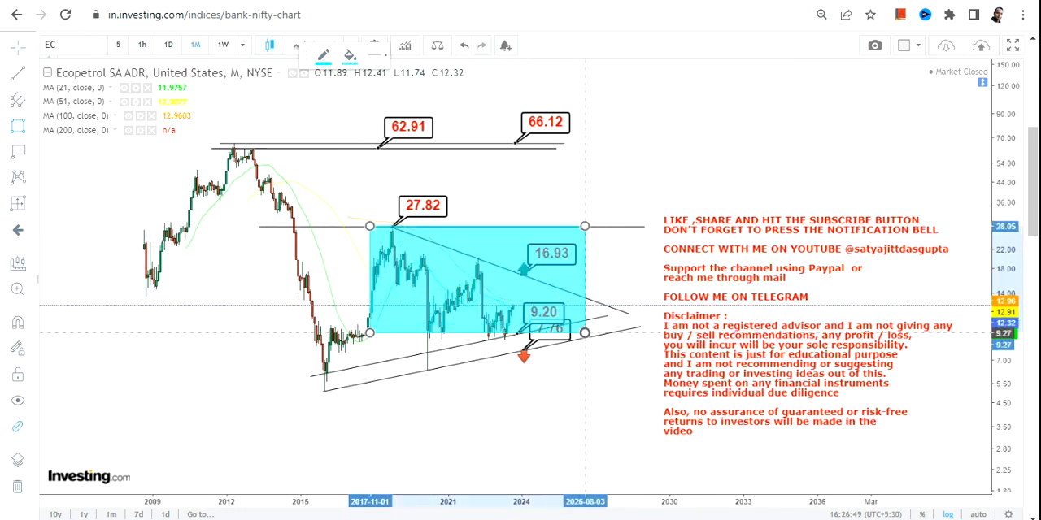
left_click(476, 285)
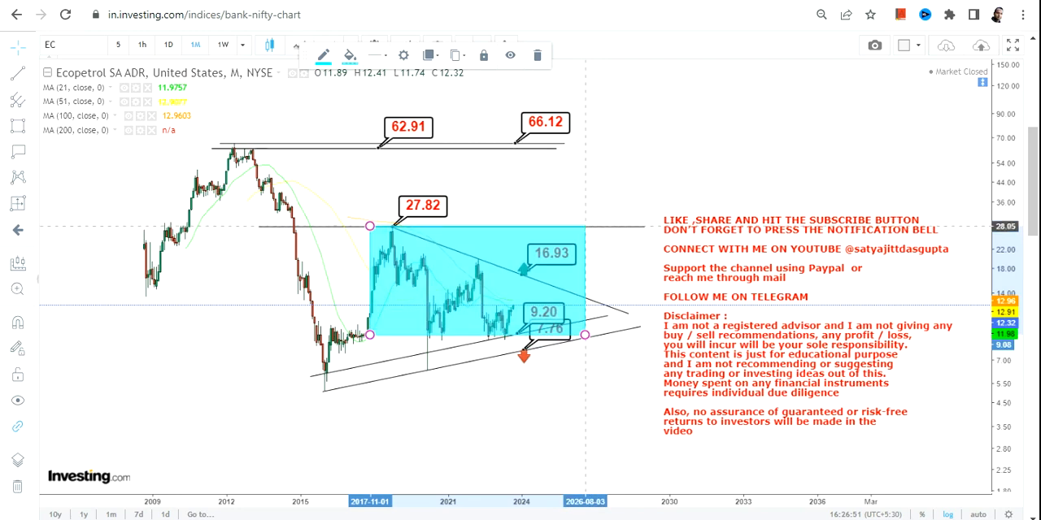